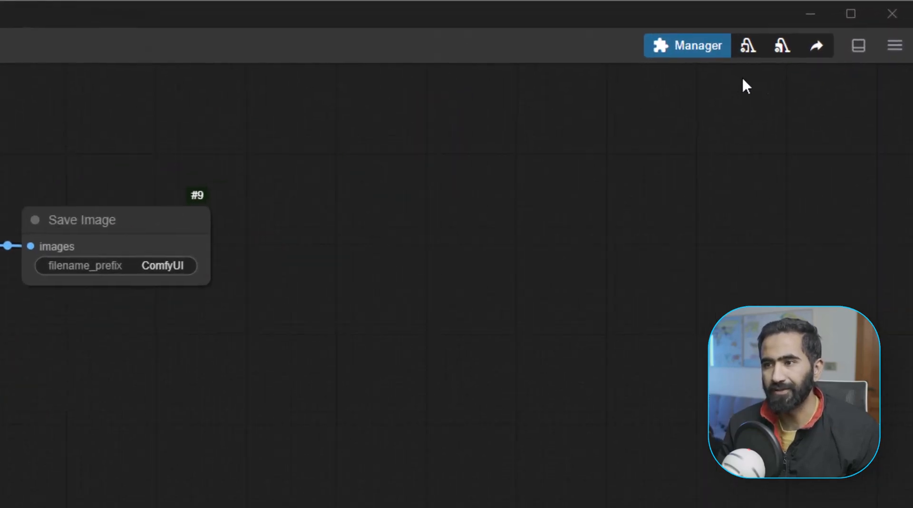
Open the ComfyUI Manager menu from the top bar.
{"action": "left_click", "coordinate": [685, 45]}
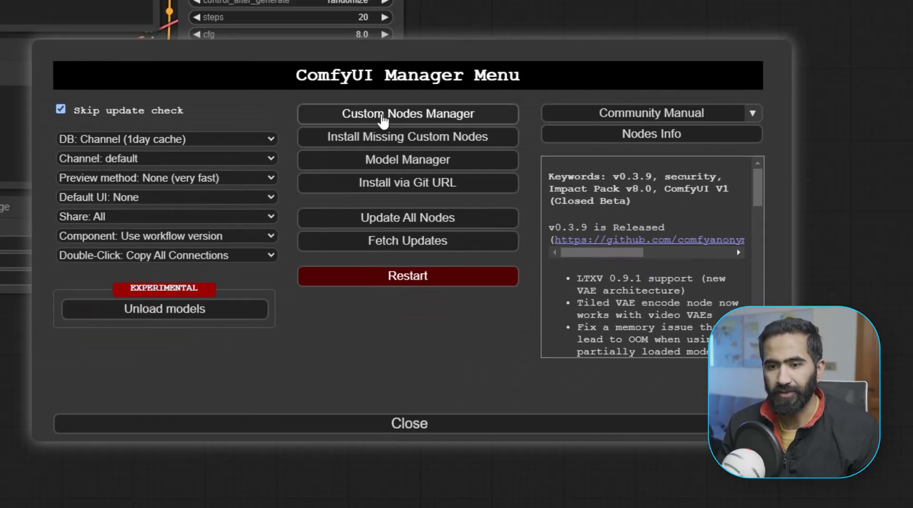
{"action": "mouse_move", "coordinate": [407, 137]}
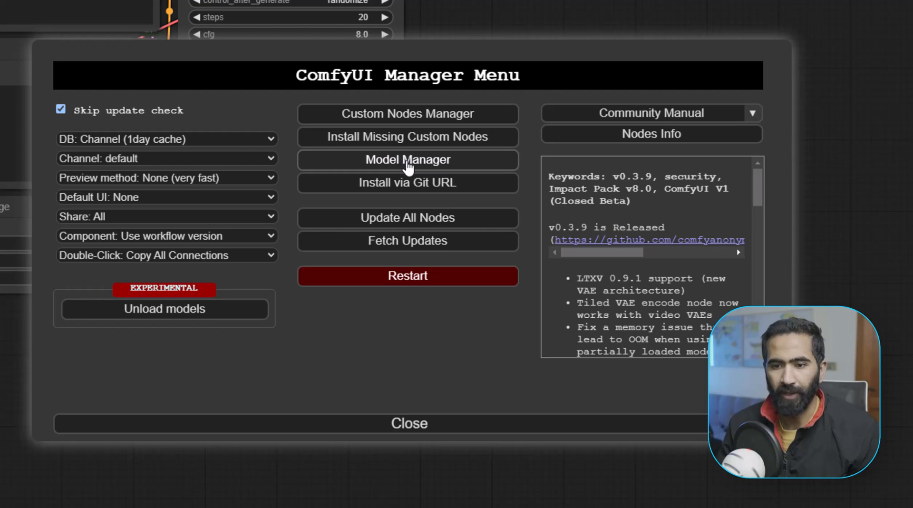
{"action": "mouse_move", "coordinate": [413, 200]}
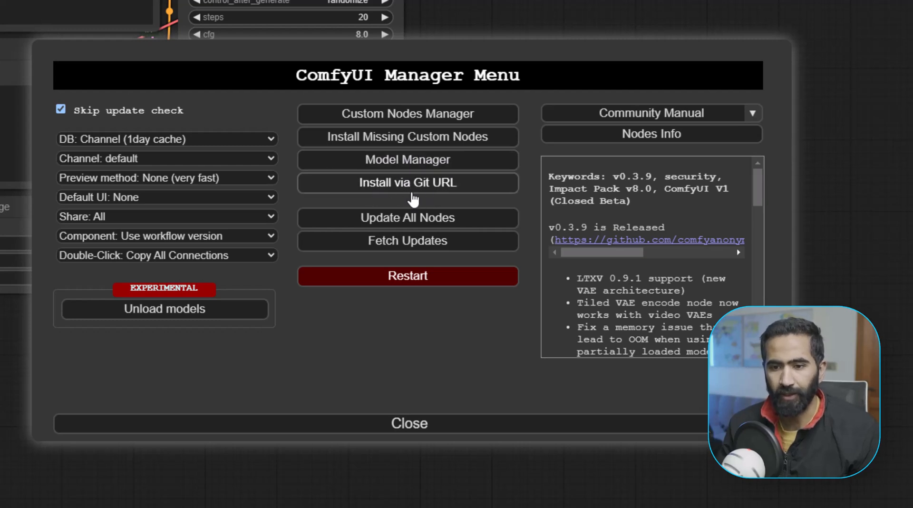
{"action": "mouse_move", "coordinate": [503, 185]}
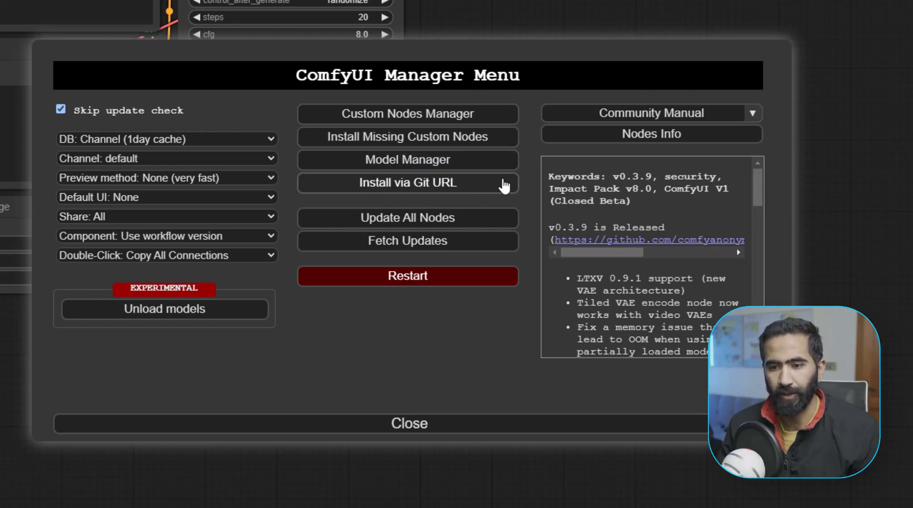
{"action": "mouse_move", "coordinate": [543, 448]}
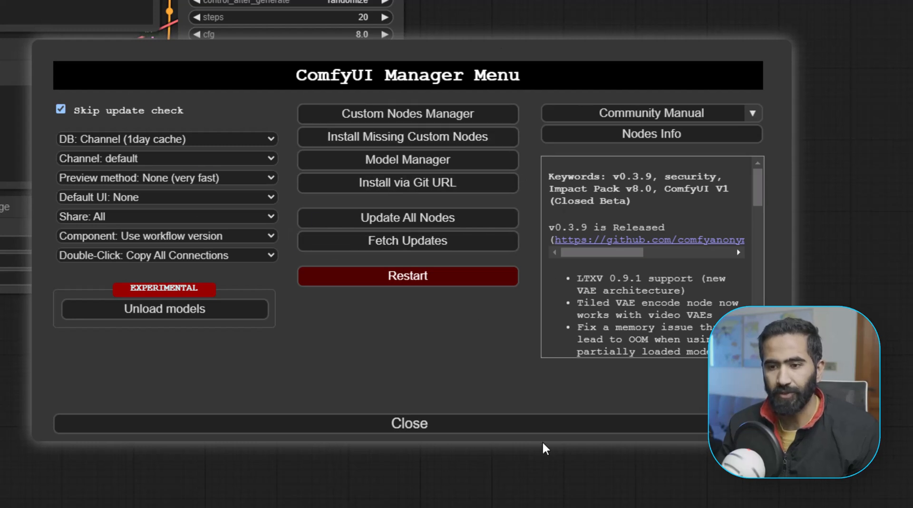
On the ComfyUI-Manager GitHub page, open the Code panel and copy the HTTPS clone URL.
{"action": "left_click", "coordinate": [408, 422]}
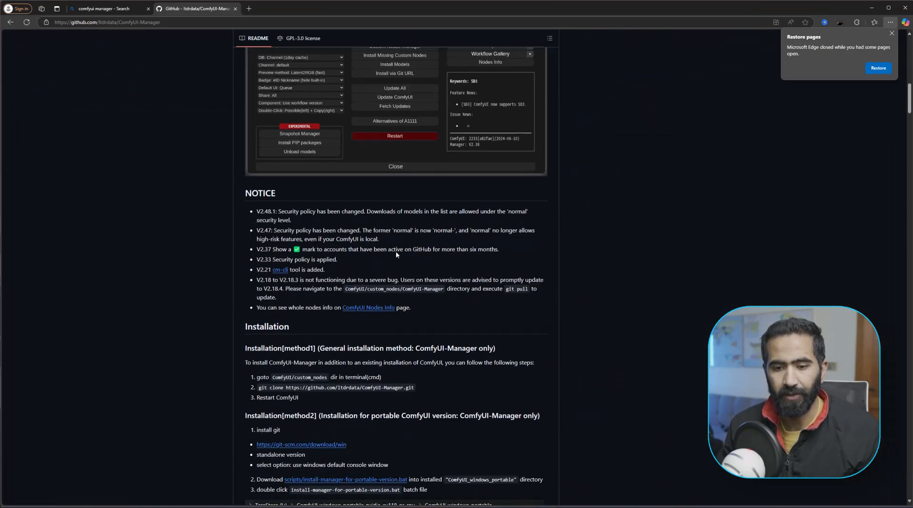
{"action": "scroll", "scroll_direction": "down", "scroll_amount": 3}
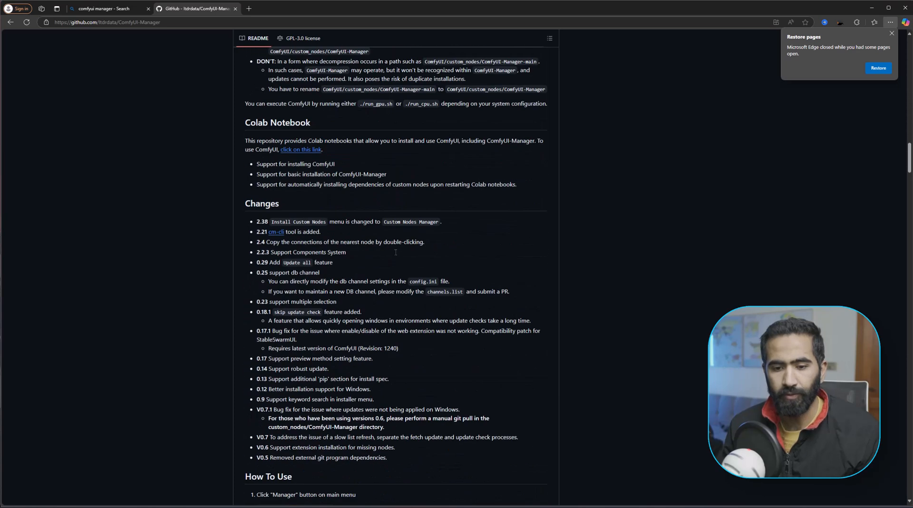
{"action": "scroll", "scroll_direction": "down", "scroll_amount": 3}
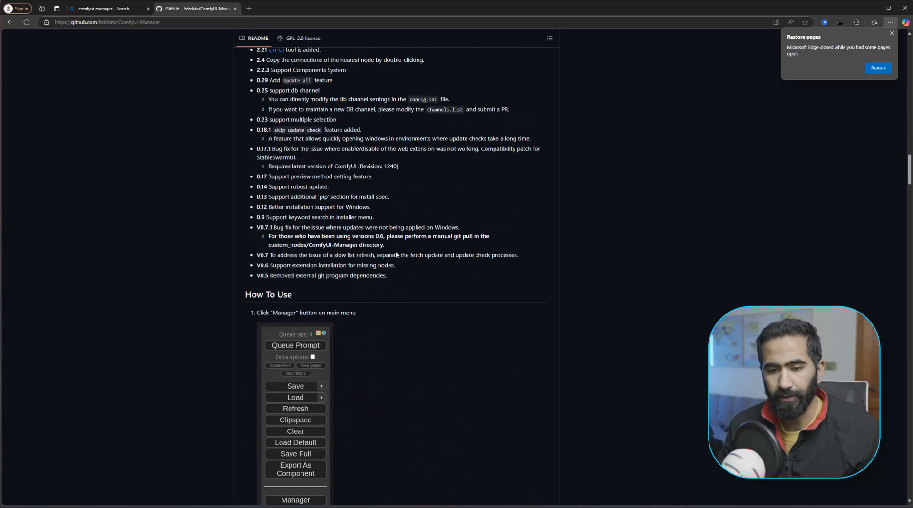
{"action": "scroll", "scroll_direction": "up", "scroll_amount": 3}
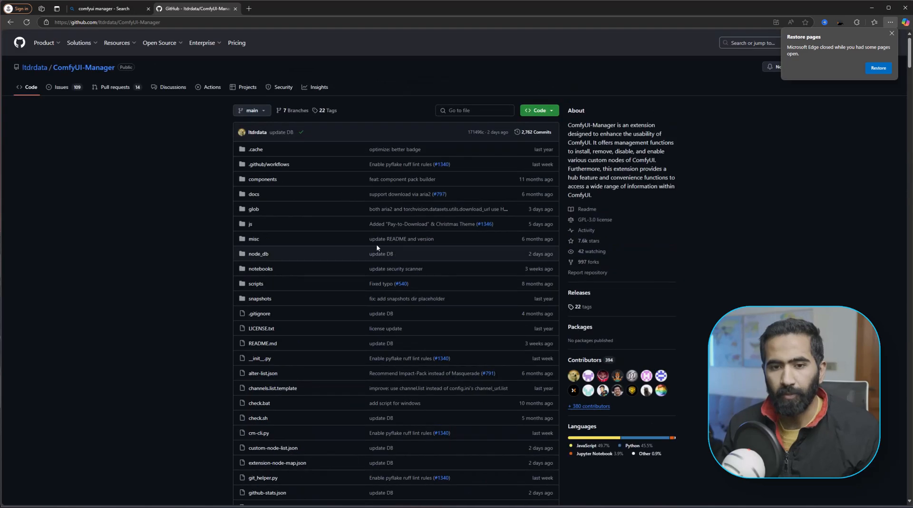
{"action": "mouse_move", "coordinate": [270, 158]}
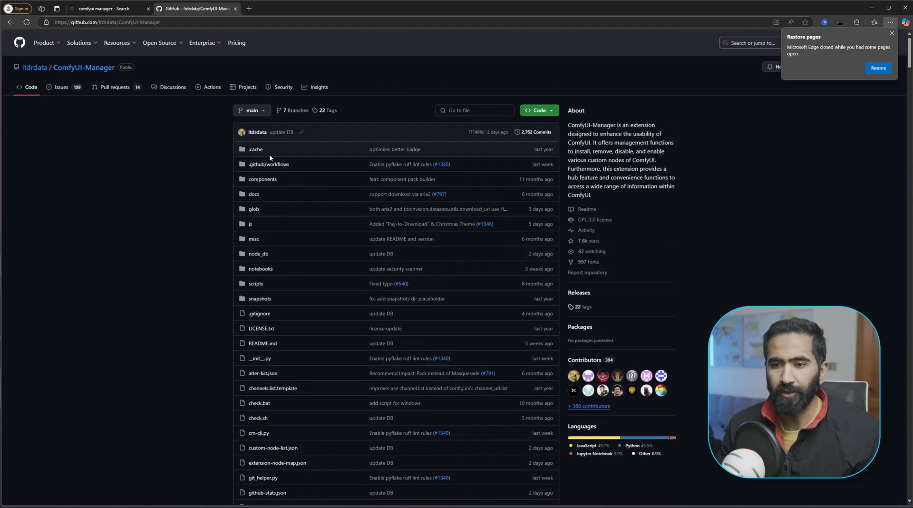
{"action": "left_click", "coordinate": [537, 109]}
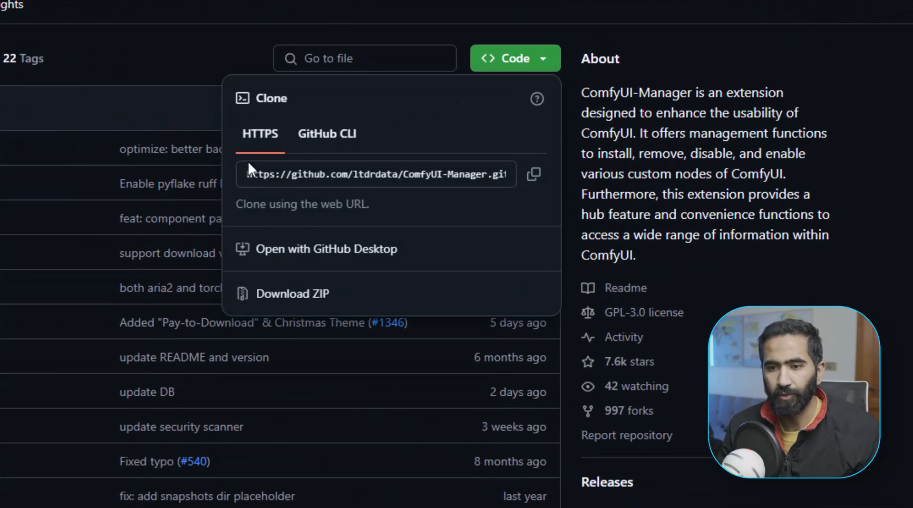
{"action": "mouse_move", "coordinate": [532, 174]}
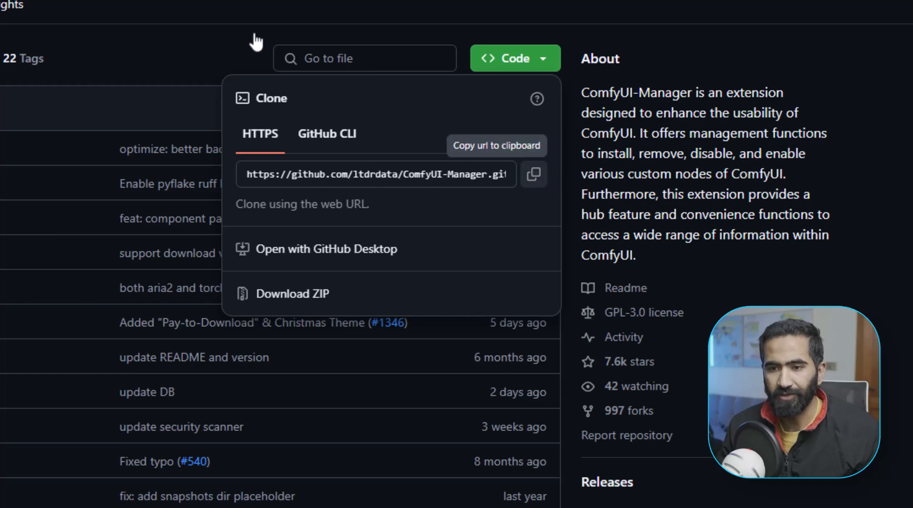
{"action": "left_click", "coordinate": [274, 8]}
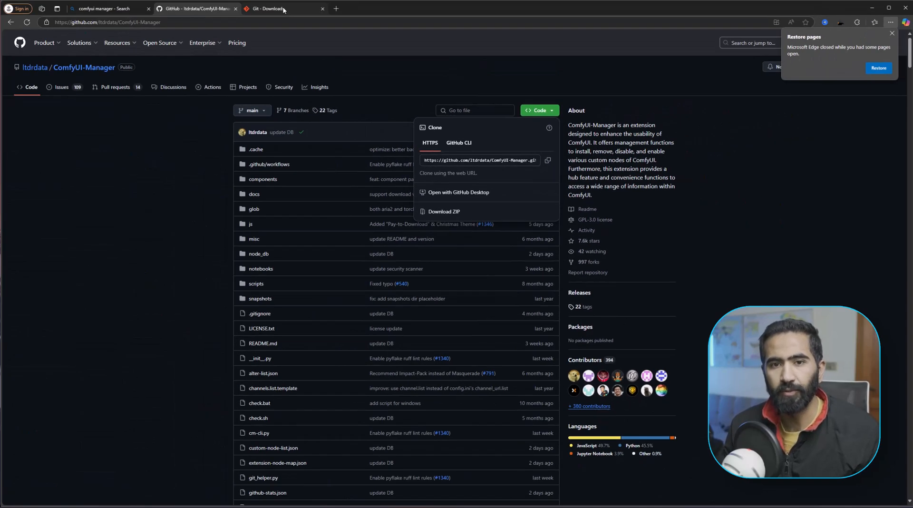
{"action": "left_click", "coordinate": [268, 8]}
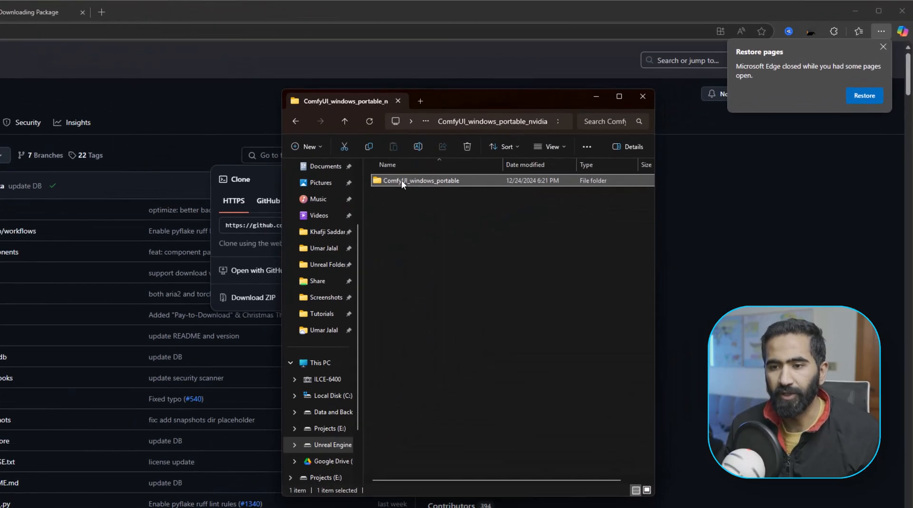
Browse into ComfyUI_windows_portable, then the ComfyUI folder.
{"action": "double_click", "coordinate": [420, 179]}
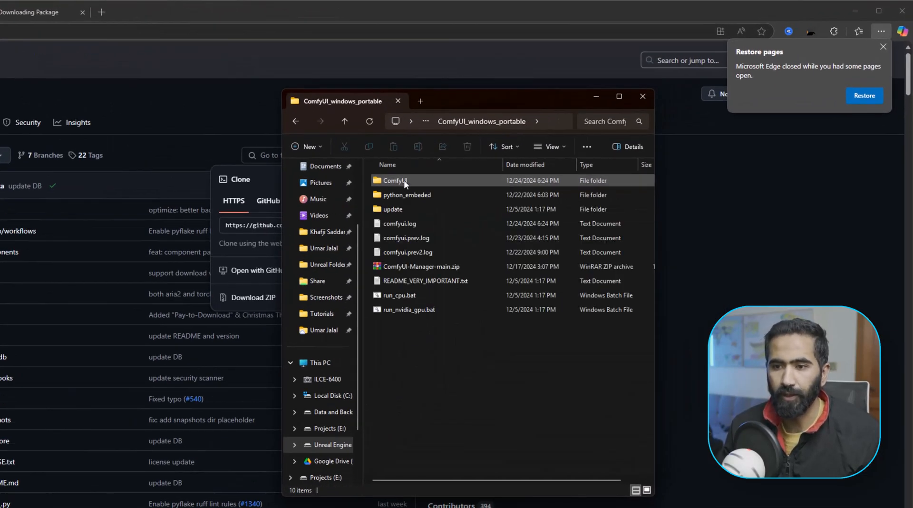
{"action": "double_click", "coordinate": [394, 179]}
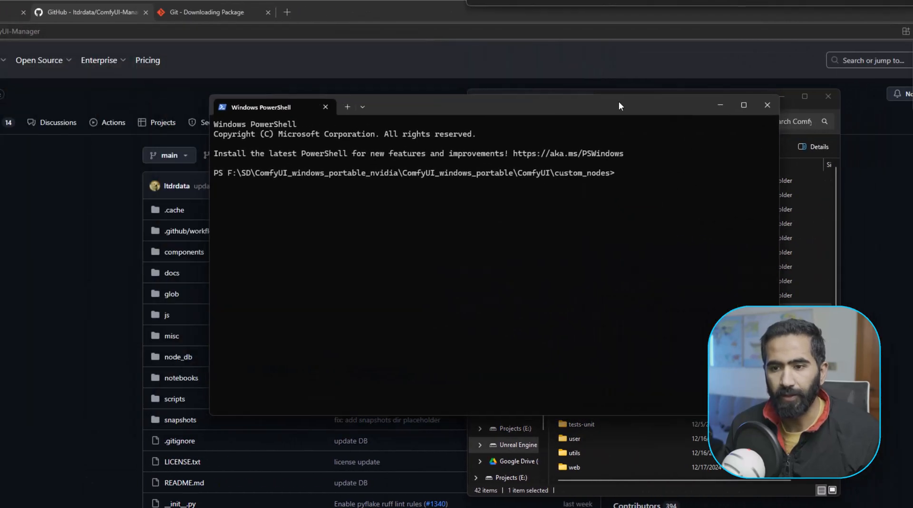
{"action": "mouse_move", "coordinate": [634, 178]}
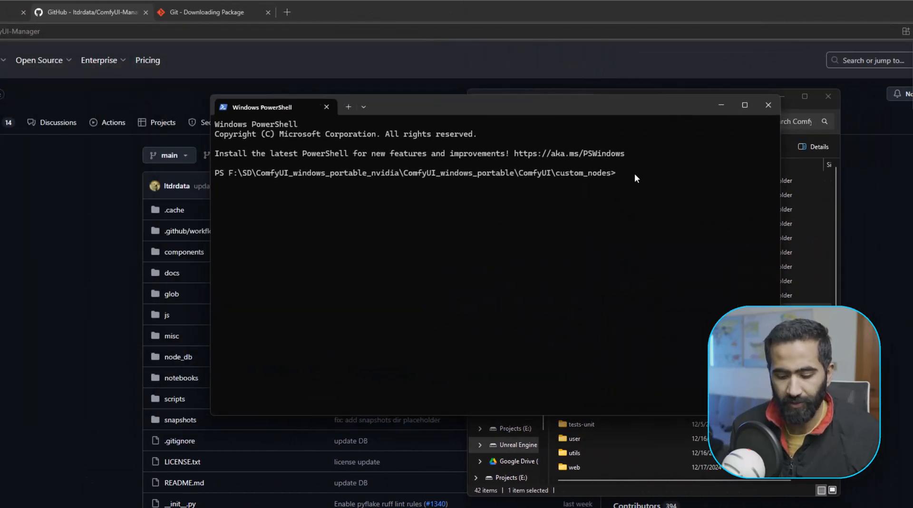
{"action": "type", "text": "git clo"}
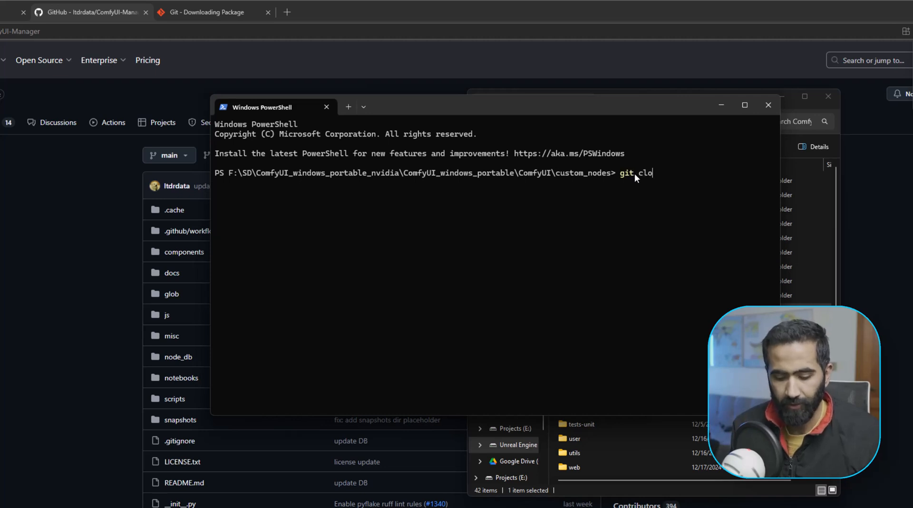
{"action": "type", "text": "ne"}
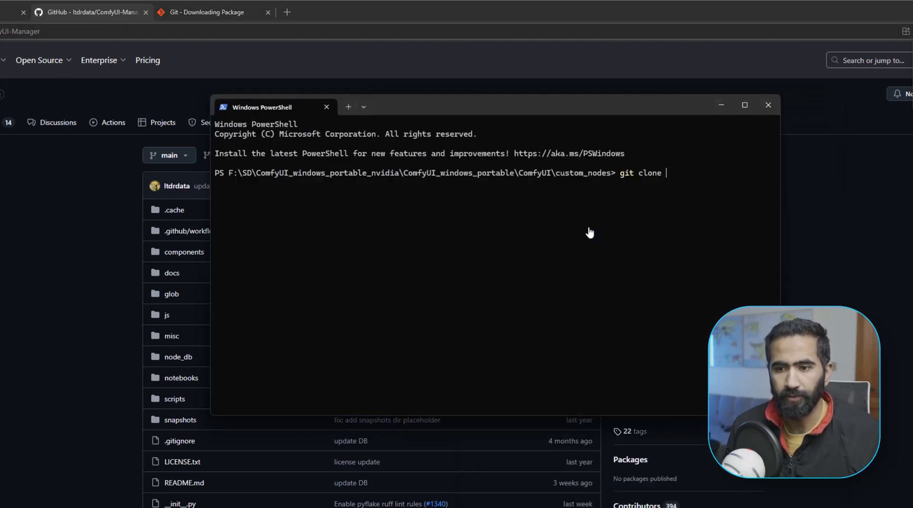
{"action": "type", "text": "https://github.com/ltdrdata/ComfyUI-Manager.git"}
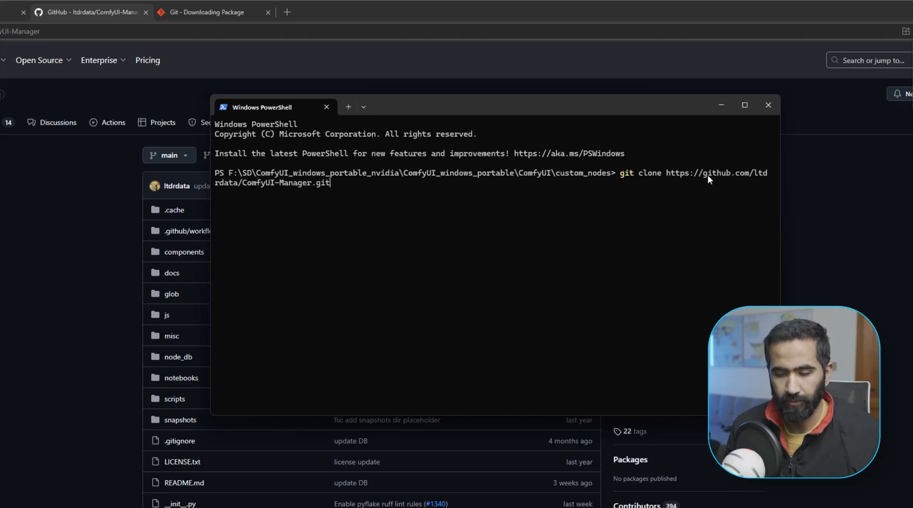
{"action": "mouse_move", "coordinate": [550, 153]}
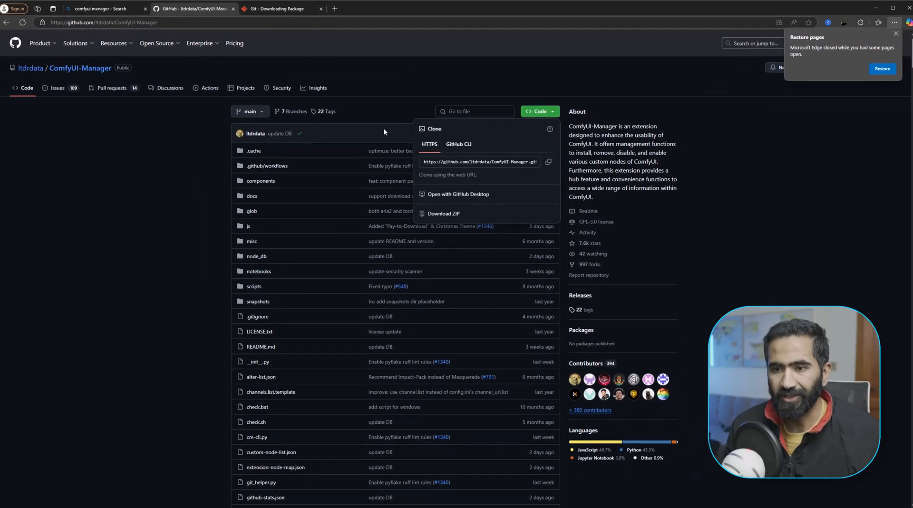
Return to the ComfyUI canvas with the default image-generation graph.
{"action": "scroll", "scroll_direction": "down", "scroll_amount": 3}
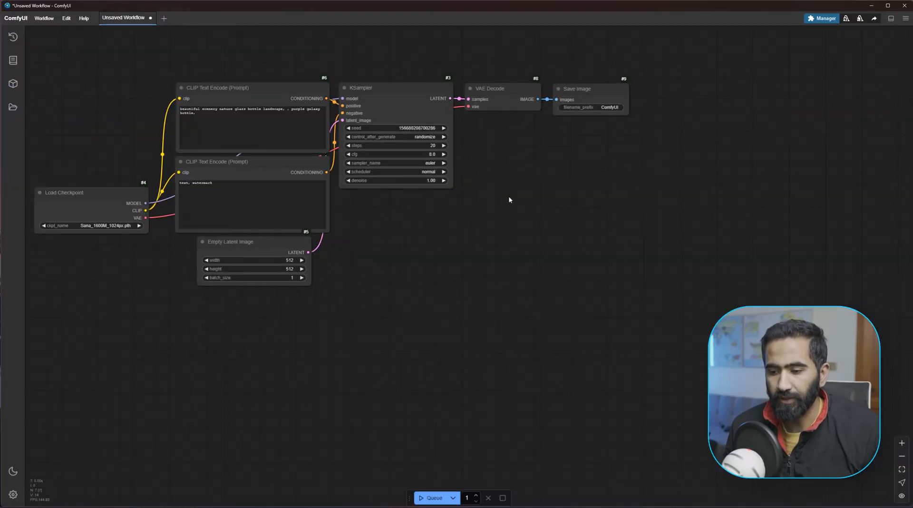
Open Custom Nodes Manager from the Manager menu, listing 1,751 nodes.
{"action": "left_click", "coordinate": [824, 18]}
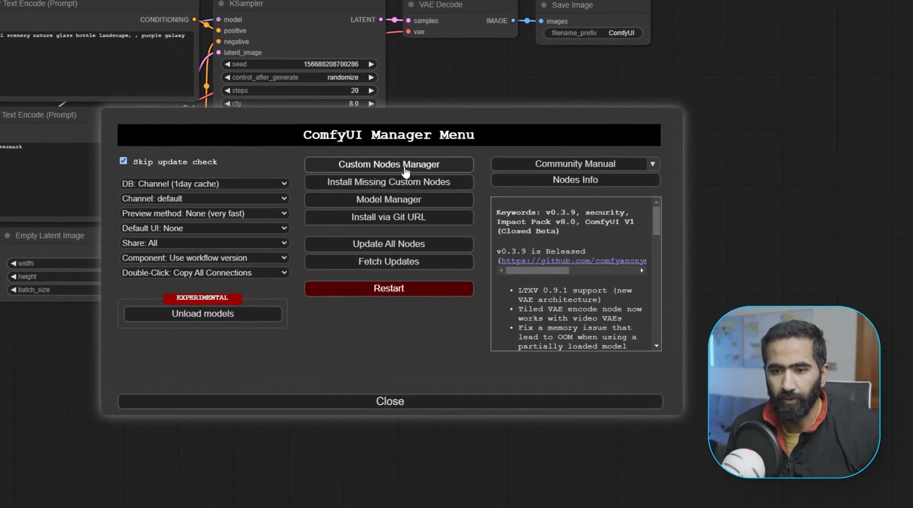
{"action": "left_click", "coordinate": [388, 164]}
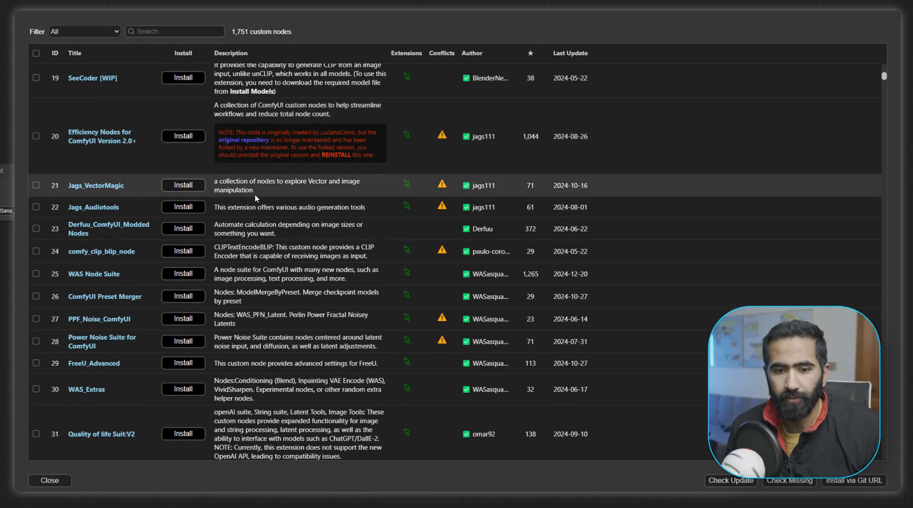
{"action": "scroll", "scroll_direction": "down", "scroll_amount": 3}
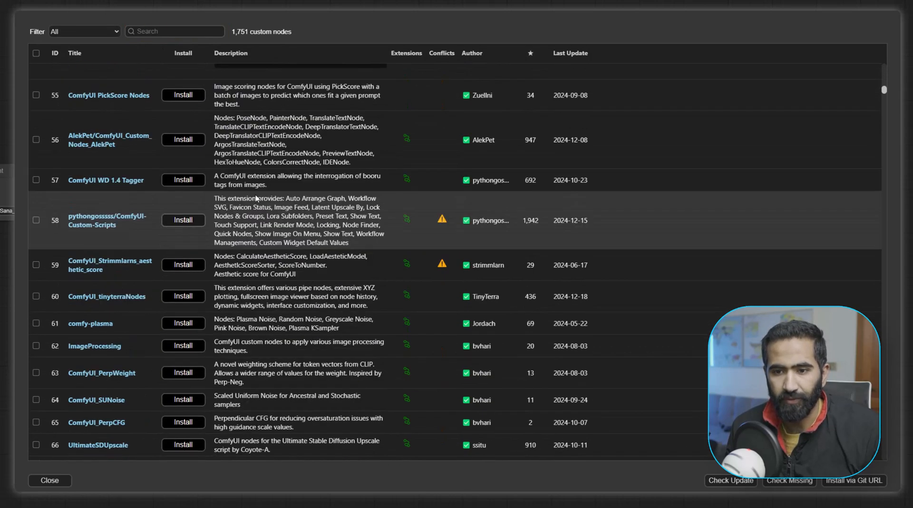
{"action": "scroll", "scroll_direction": "down", "scroll_amount": 3}
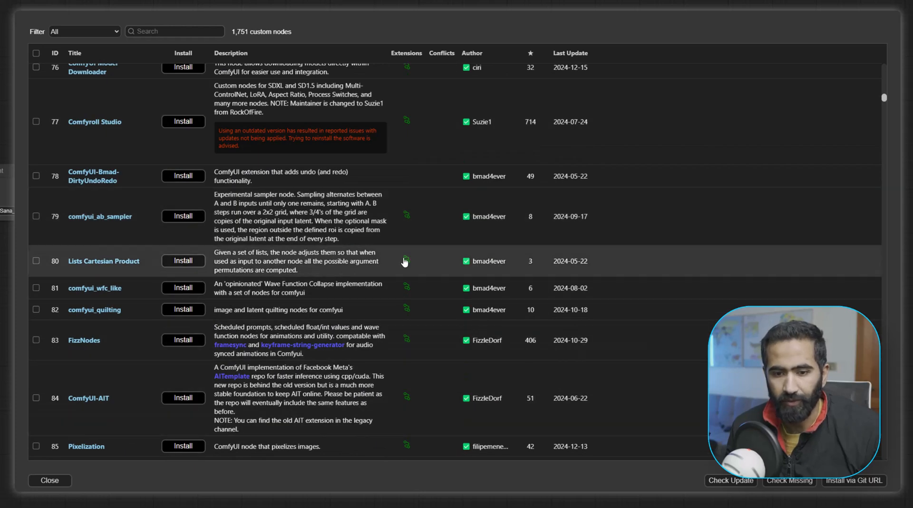
{"action": "scroll", "scroll_direction": "up", "scroll_amount": 3}
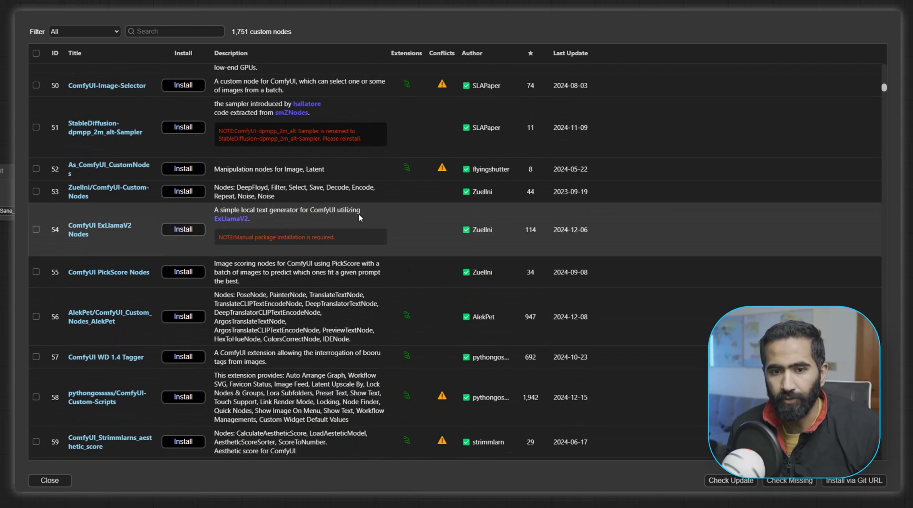
{"action": "mouse_move", "coordinate": [327, 195]}
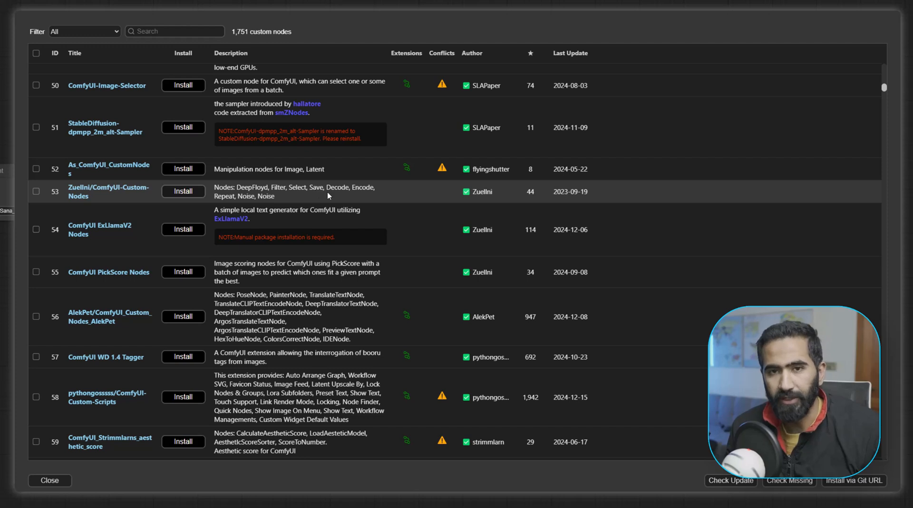
{"action": "scroll", "scroll_direction": "up", "scroll_amount": 3}
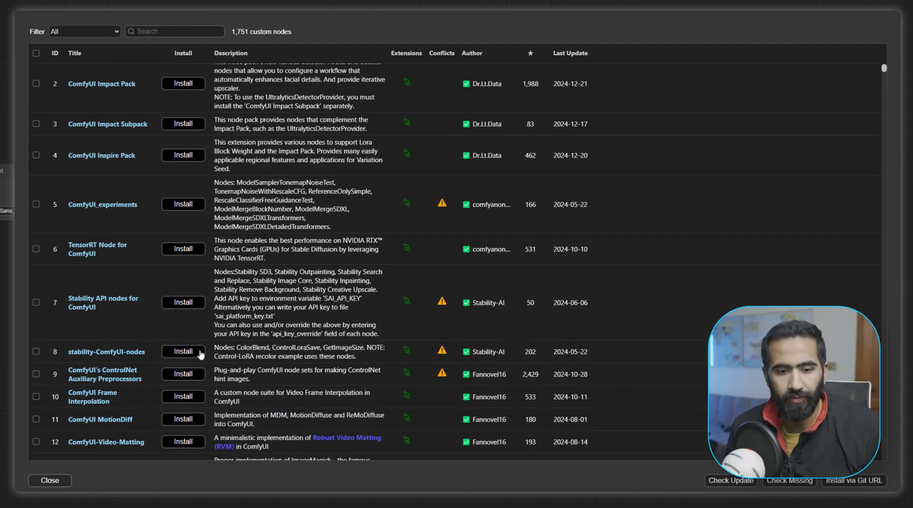
{"action": "left_click", "coordinate": [50, 480]}
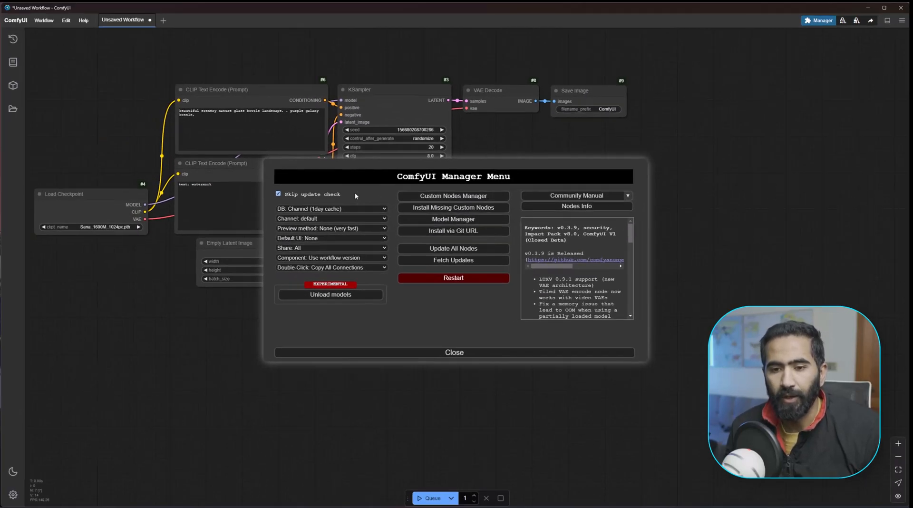
{"action": "mouse_move", "coordinate": [453, 249]}
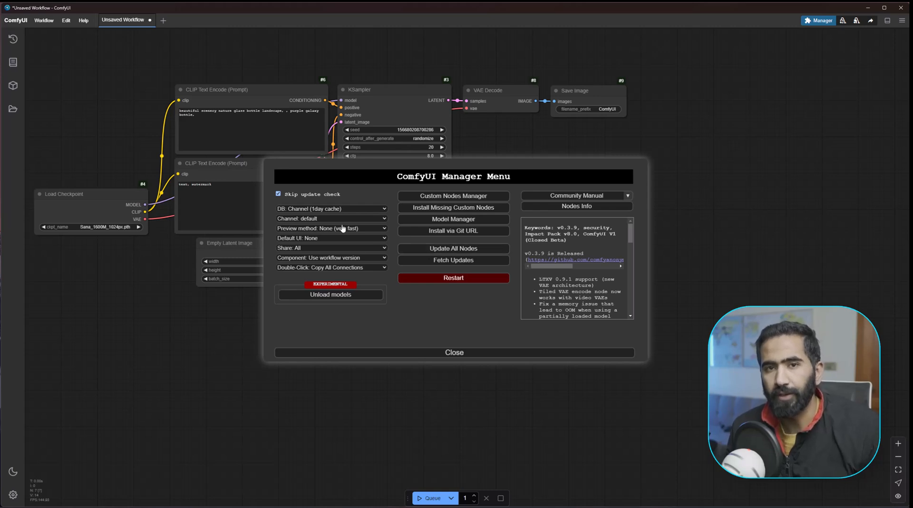
{"action": "mouse_move", "coordinate": [331, 218]}
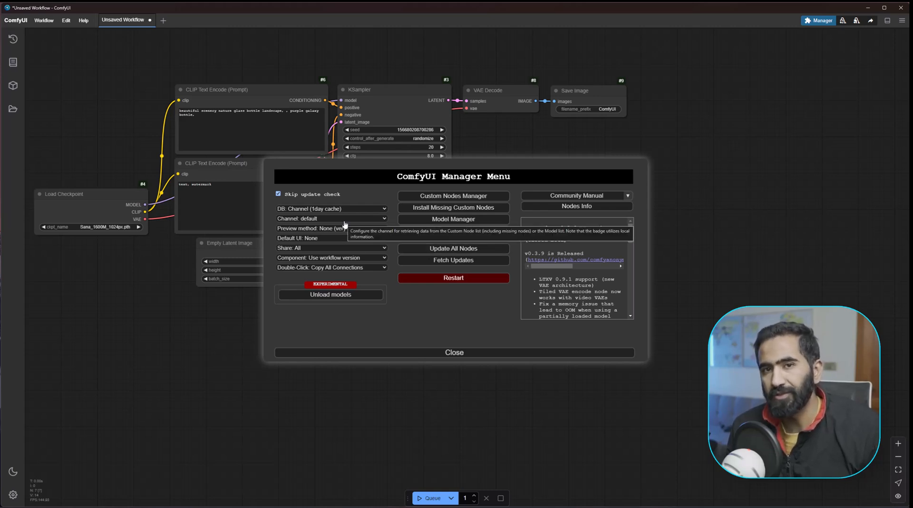